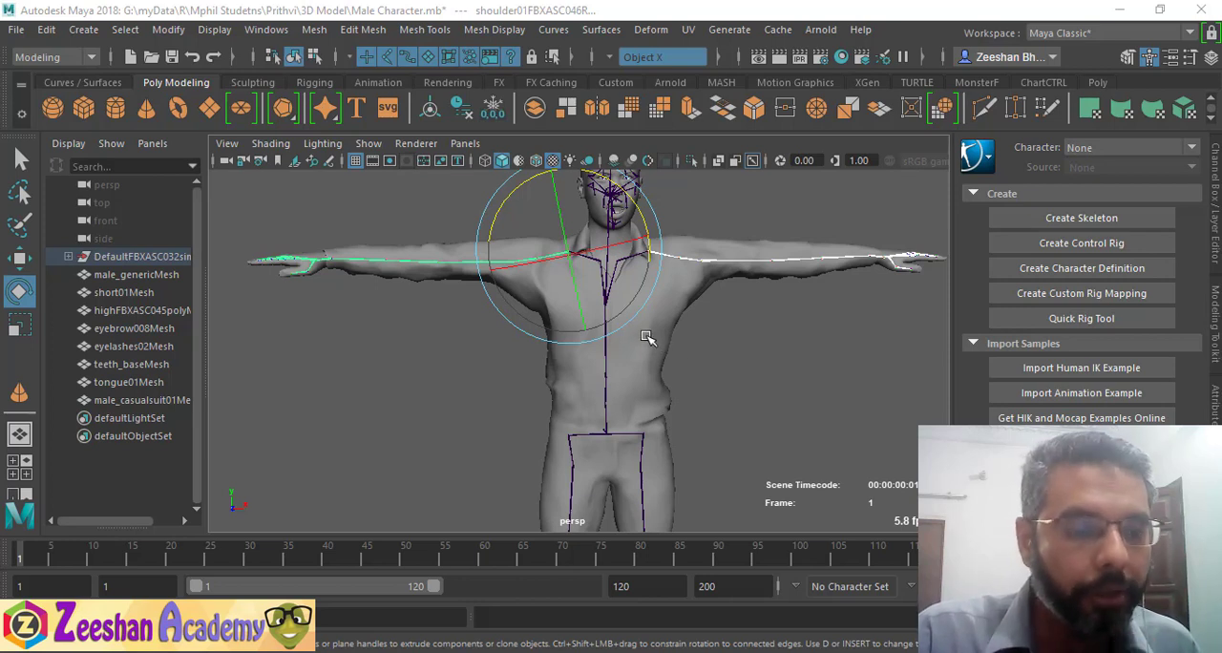
pyautogui.moveTo(678, 408)
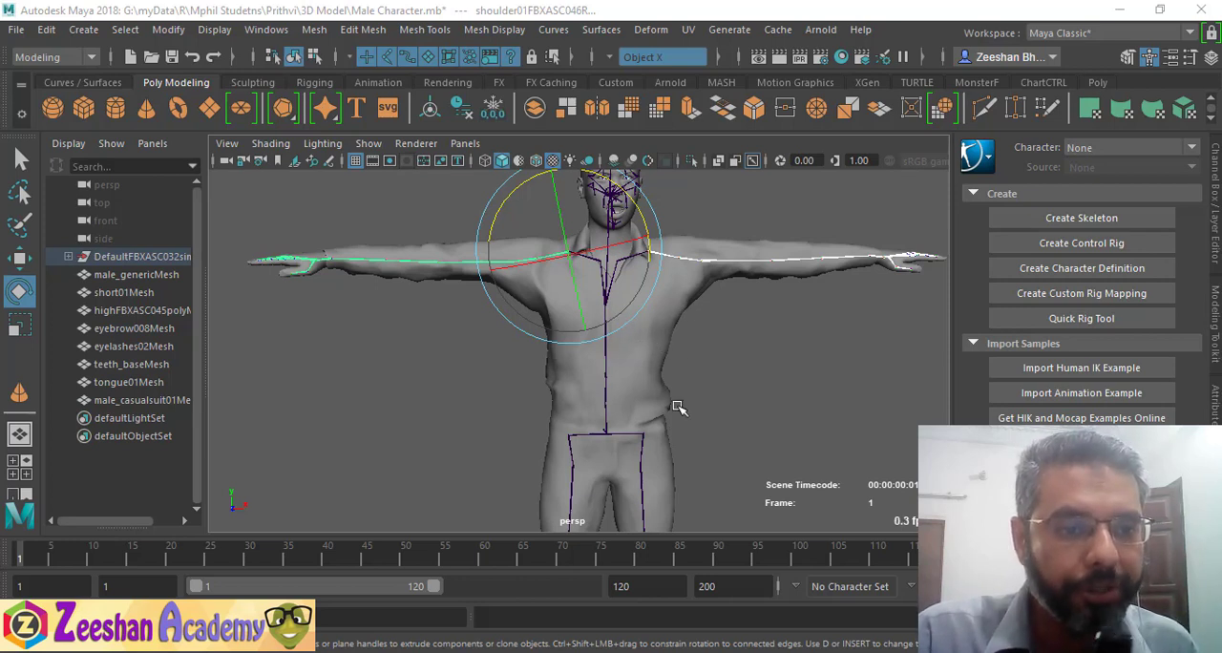
pyautogui.moveTo(468, 304)
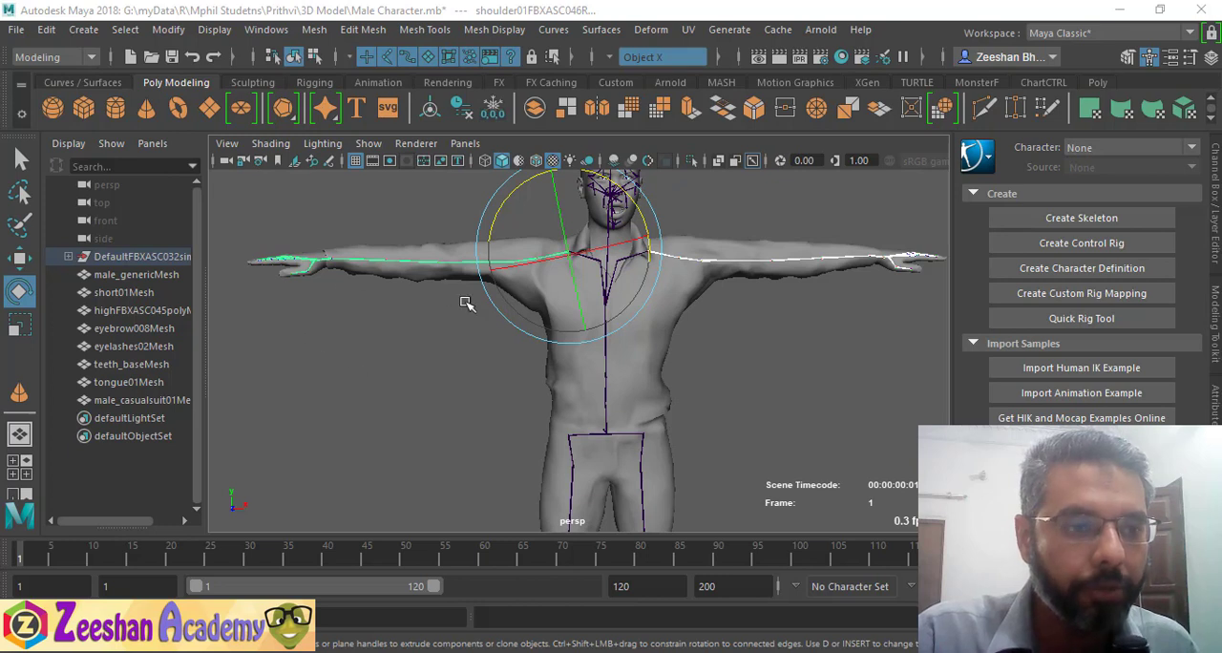
pyautogui.moveTo(371, 291)
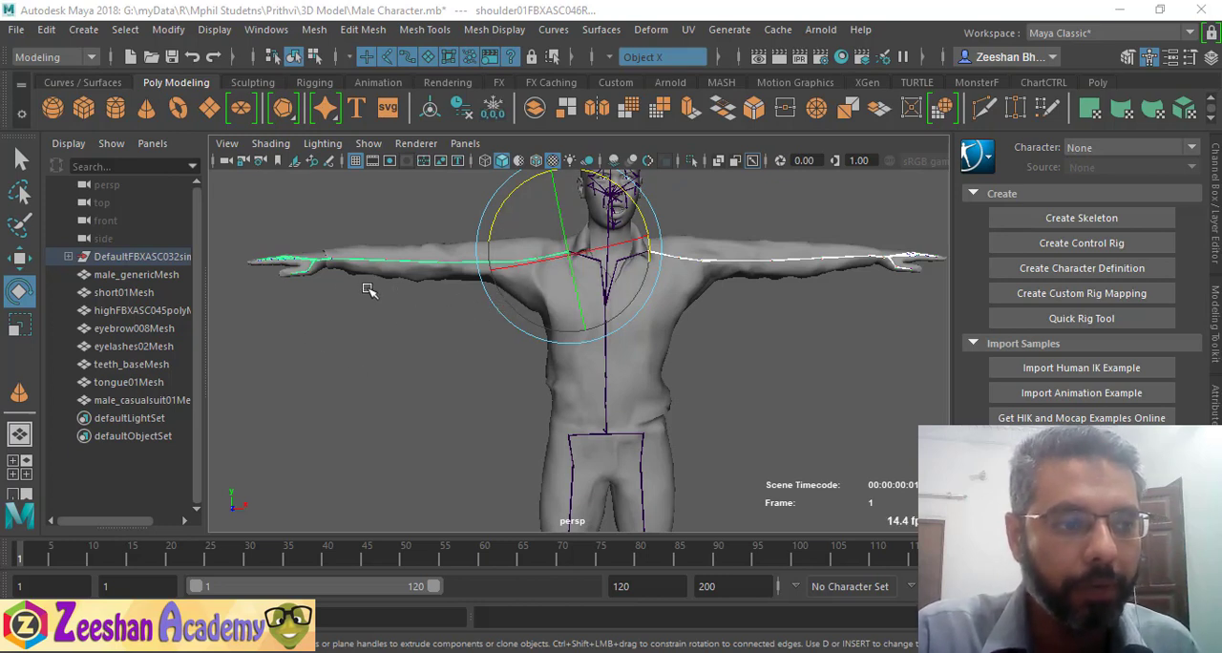
pyautogui.moveTo(450, 263)
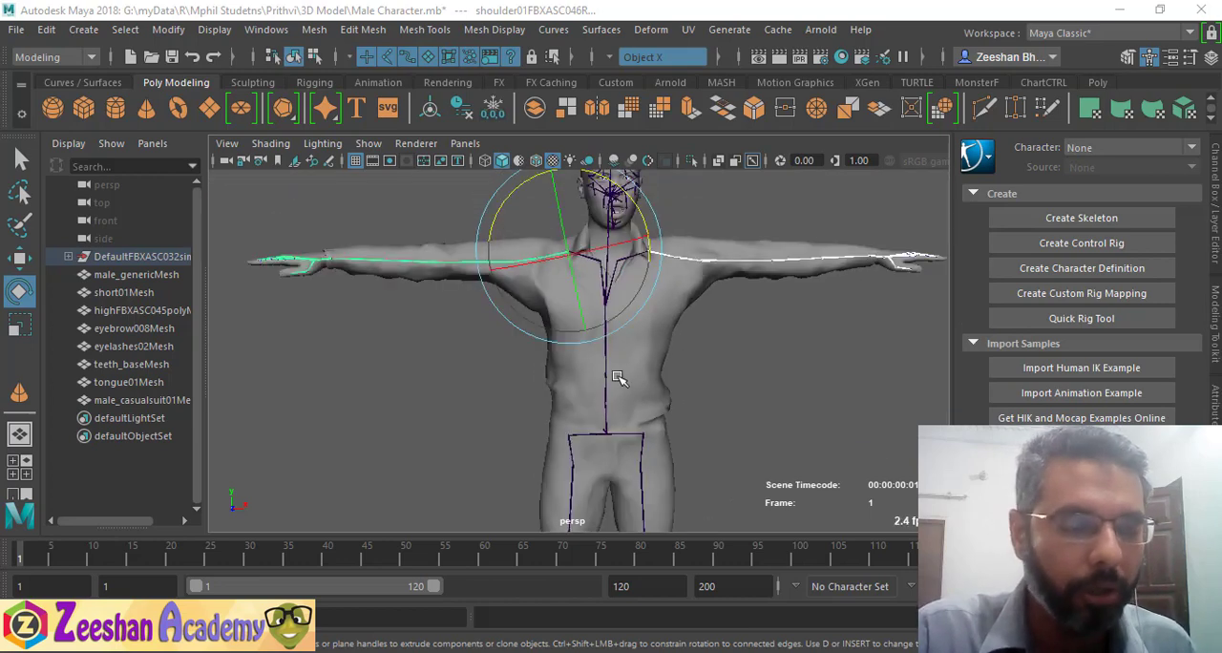
pyautogui.moveTo(513, 371)
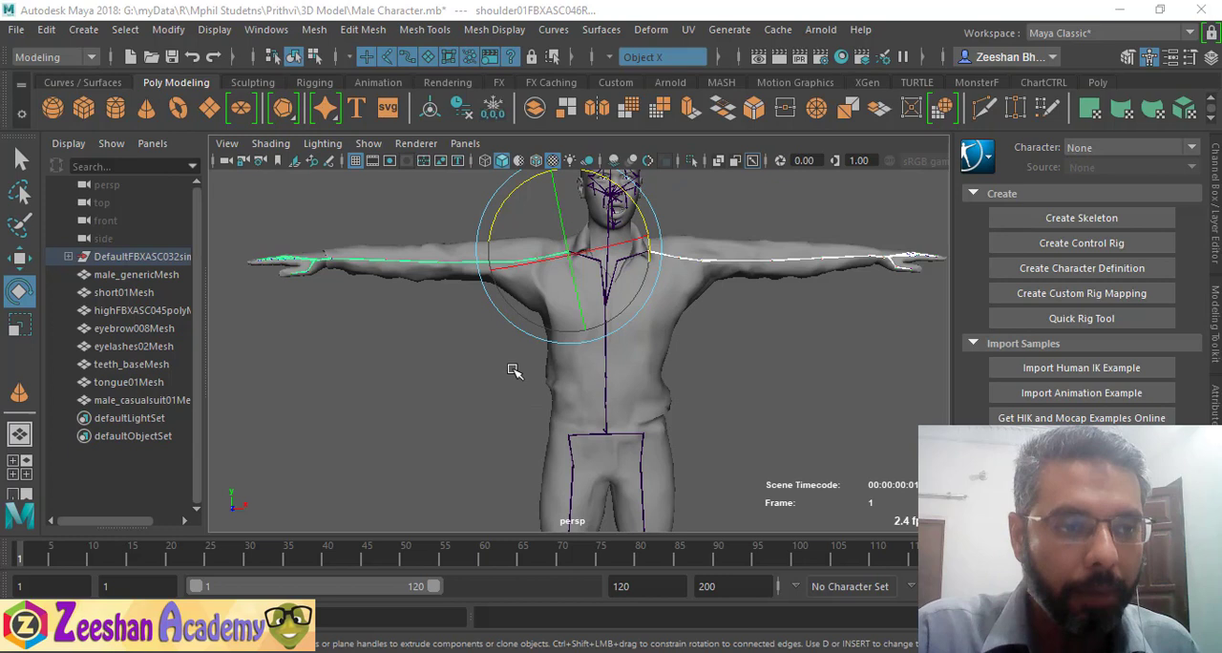
pyautogui.moveTo(348, 216)
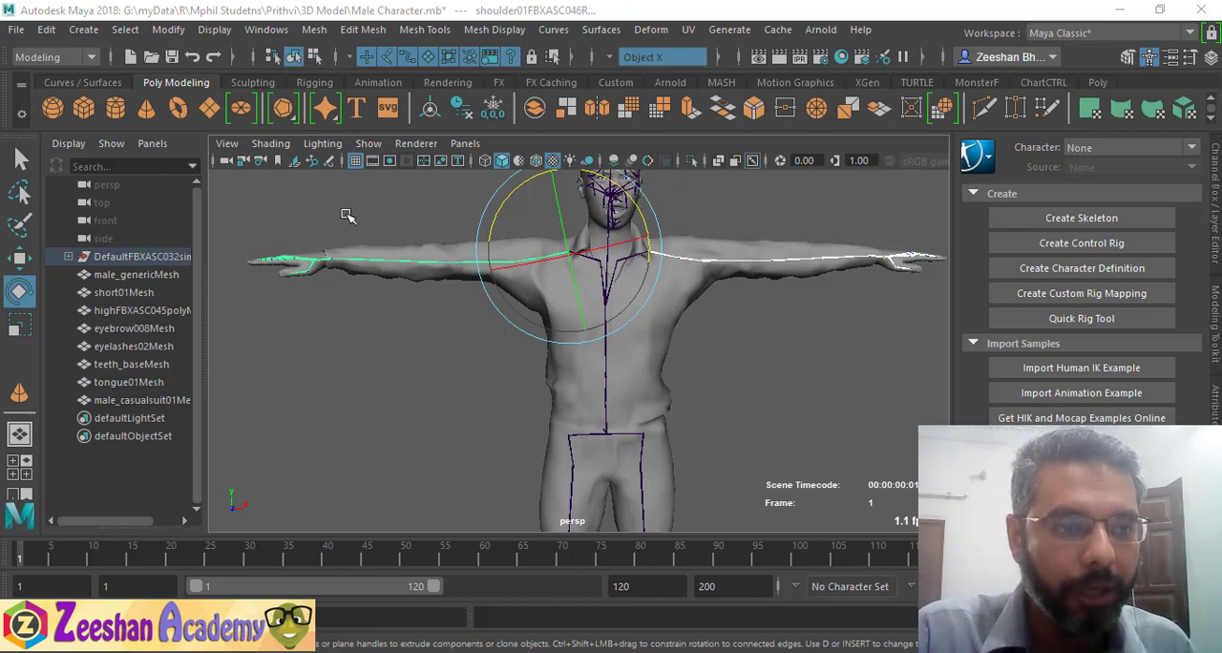
pyautogui.moveTo(588, 344)
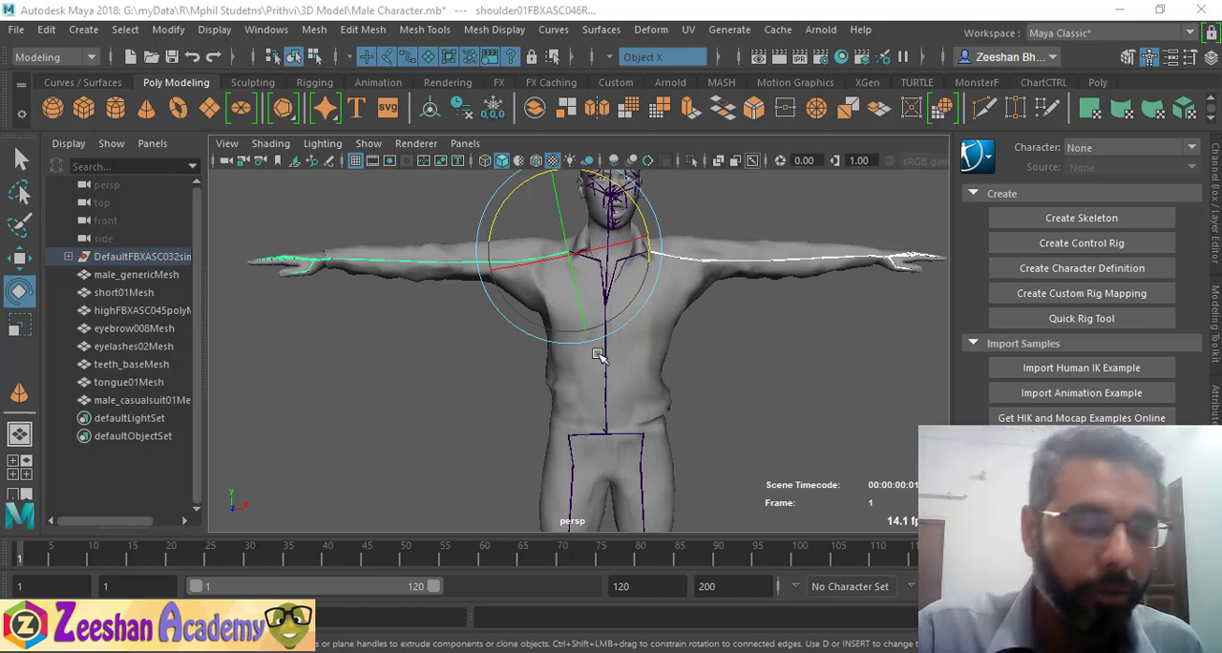
pyautogui.moveTo(607, 353)
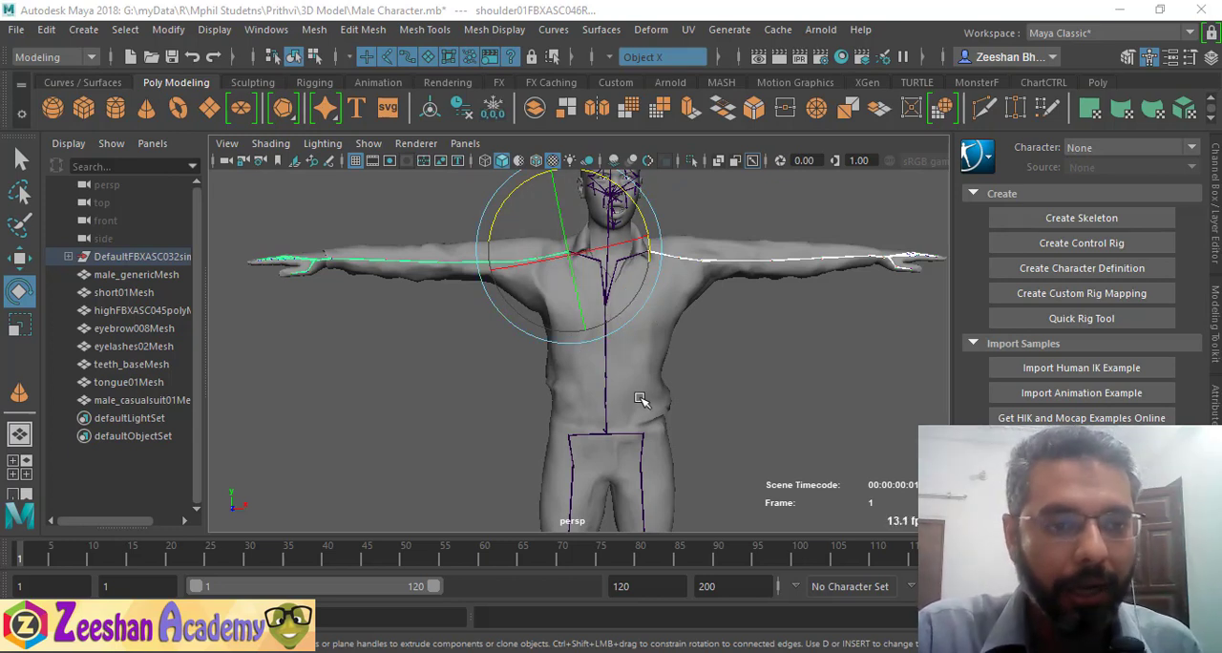
pyautogui.moveTo(588, 409)
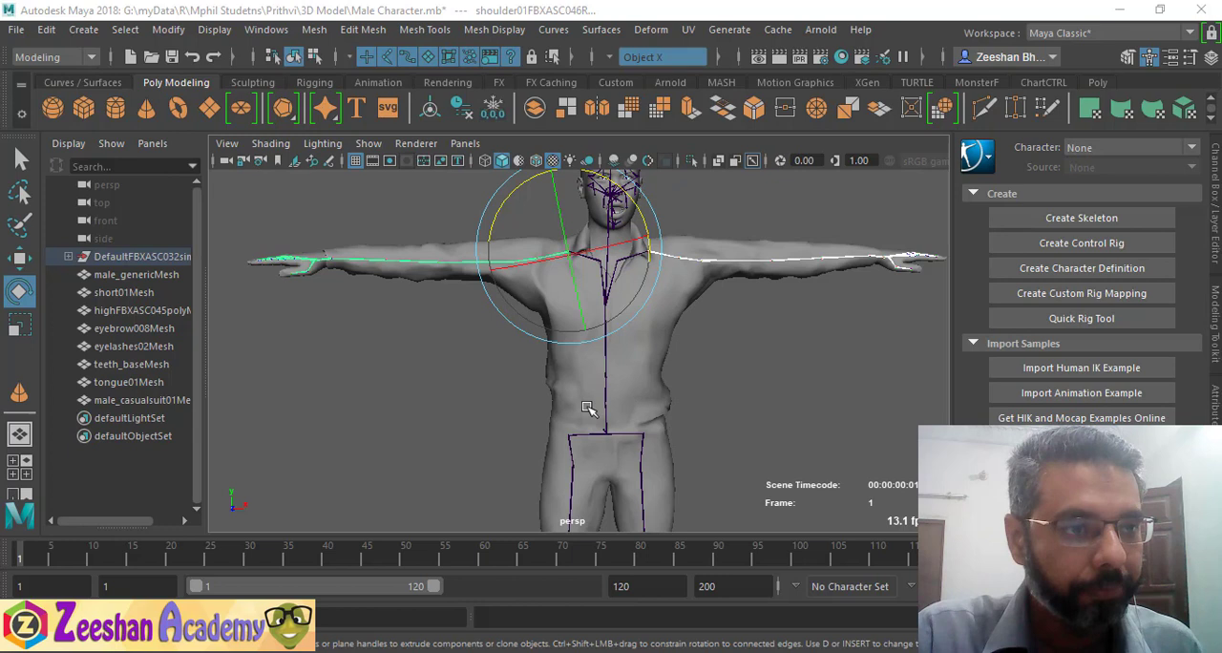
# Step: Select the character's pelvis joint and zoom in on the torso and hips
pyautogui.click(267, 30)
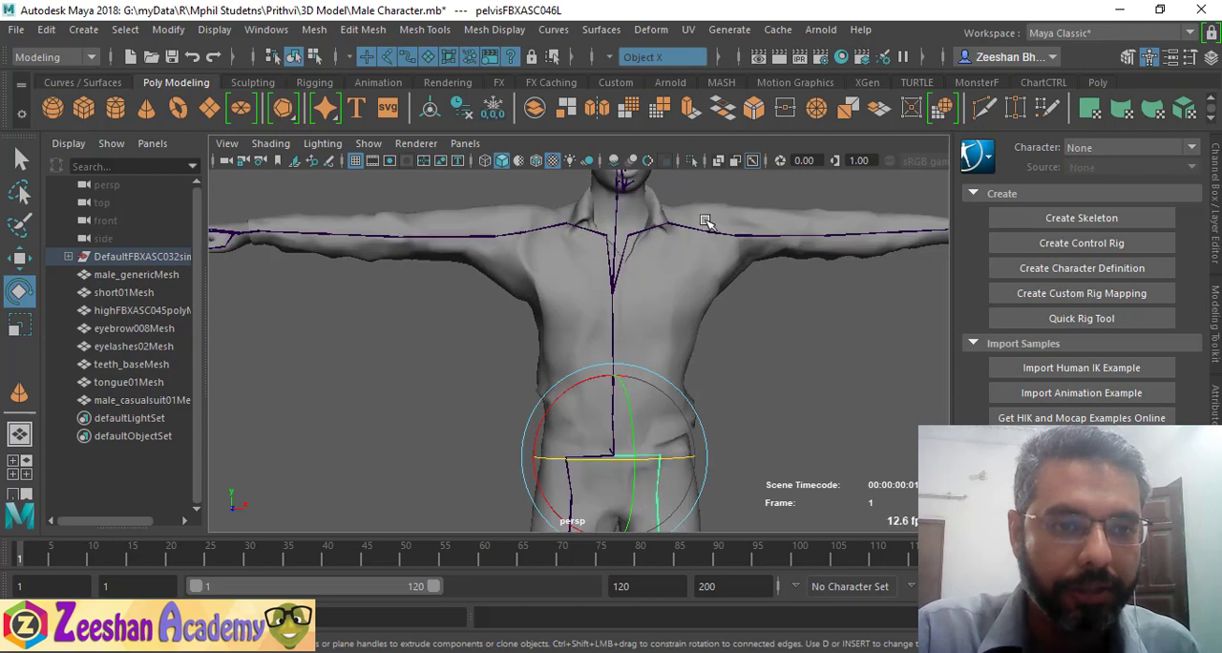
pyautogui.moveTo(716, 290)
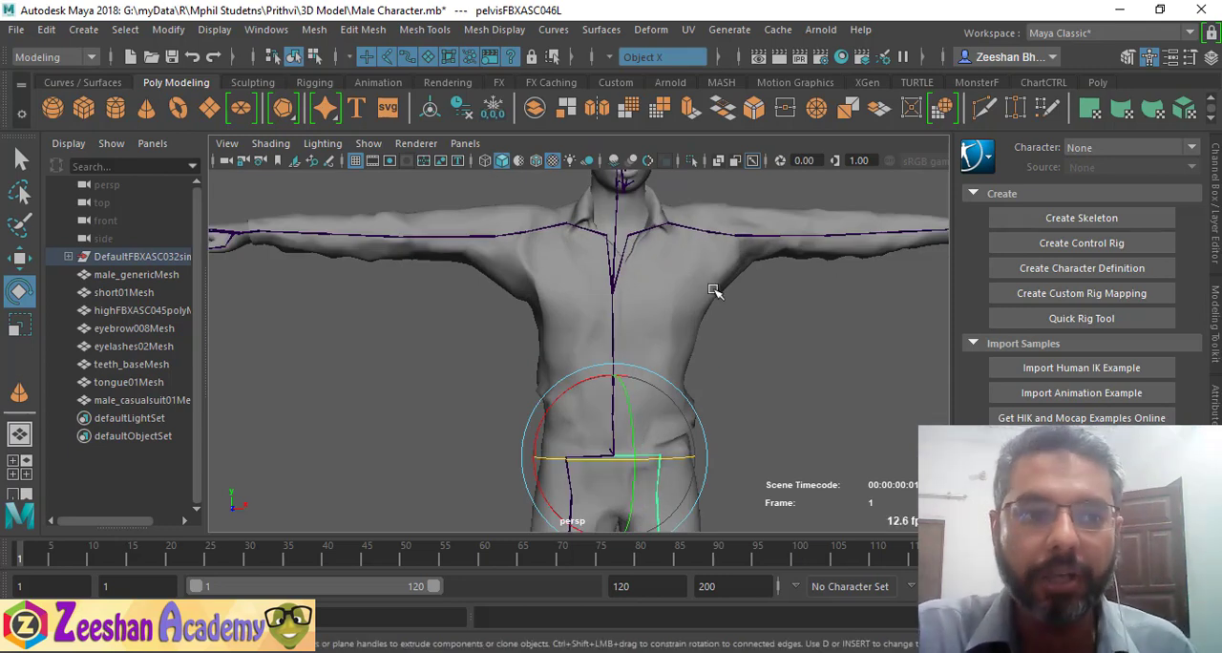
pyautogui.moveTo(764, 355)
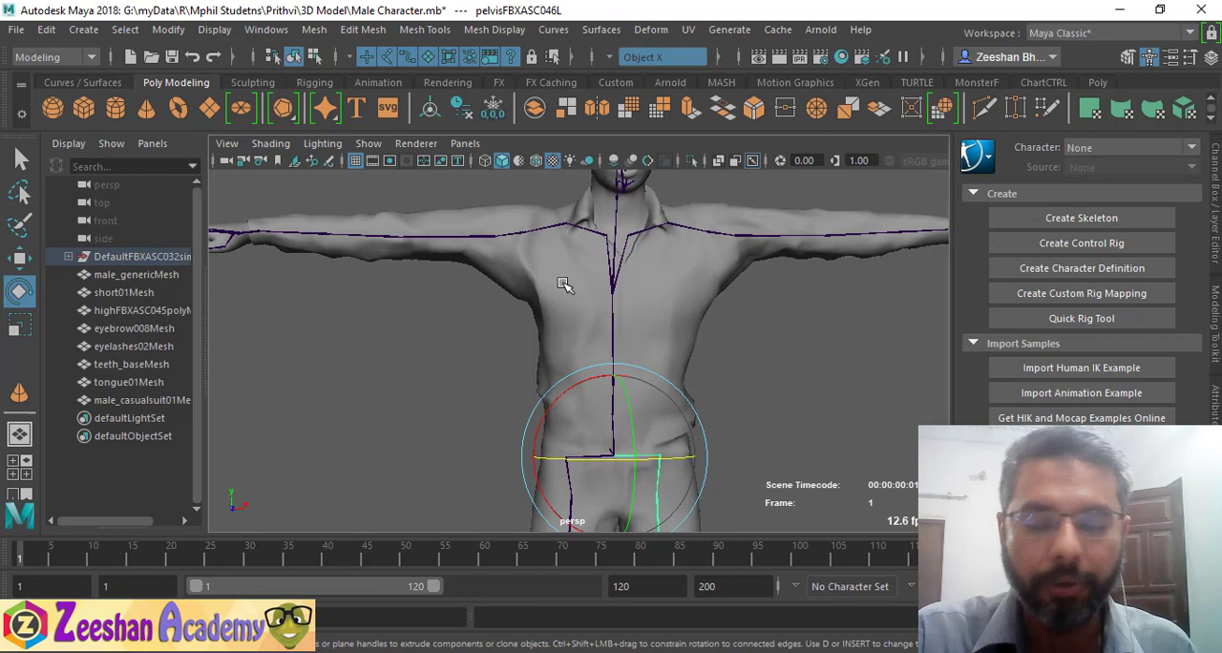
pyautogui.moveTo(525, 370)
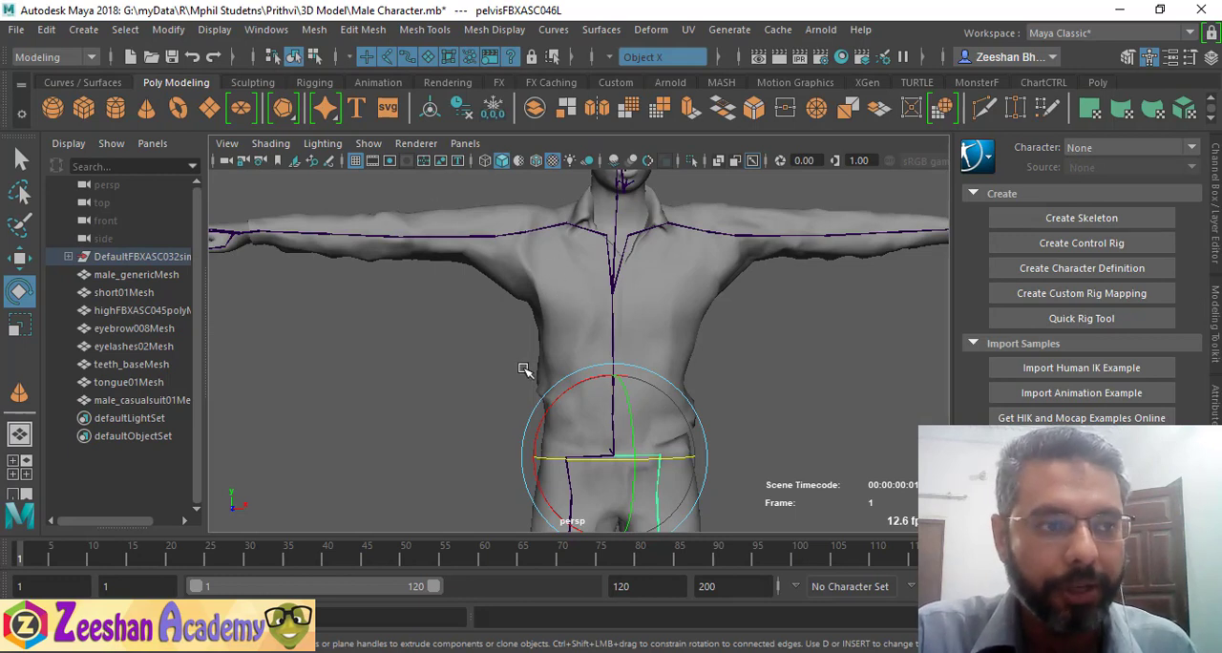
# Step: Bring up the Joint Display Scale dialog via Display > Animation > Joint Size
pyautogui.click(214, 31)
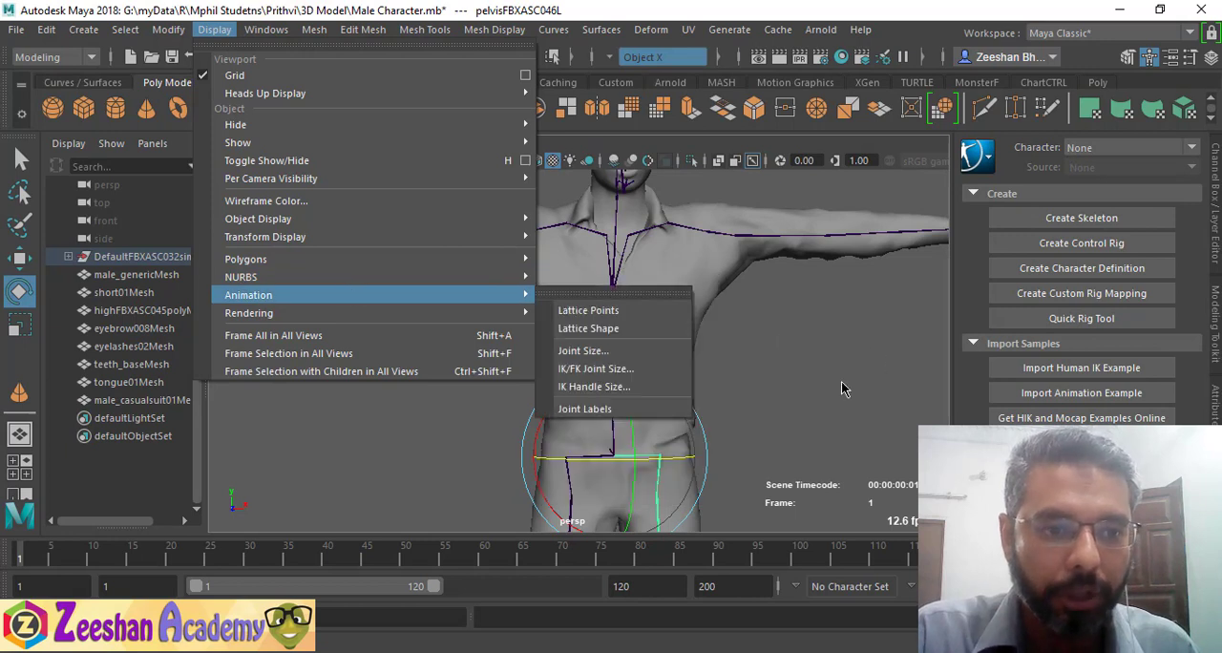
pyautogui.moveTo(596, 369)
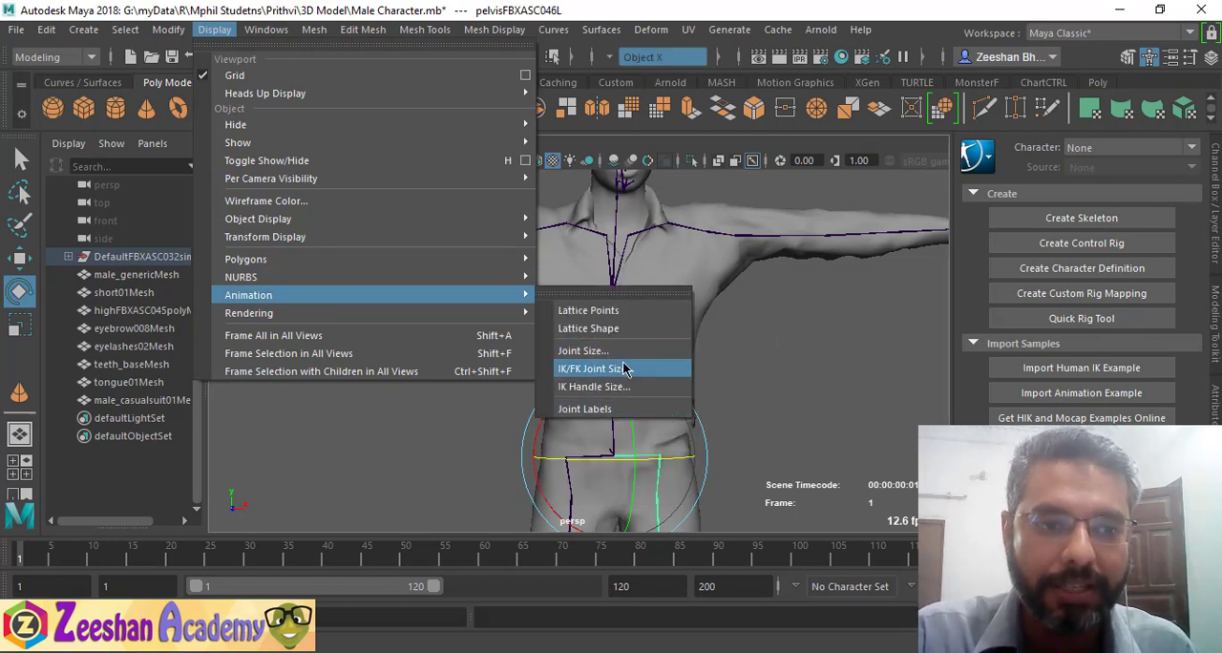
pyautogui.moveTo(593, 386)
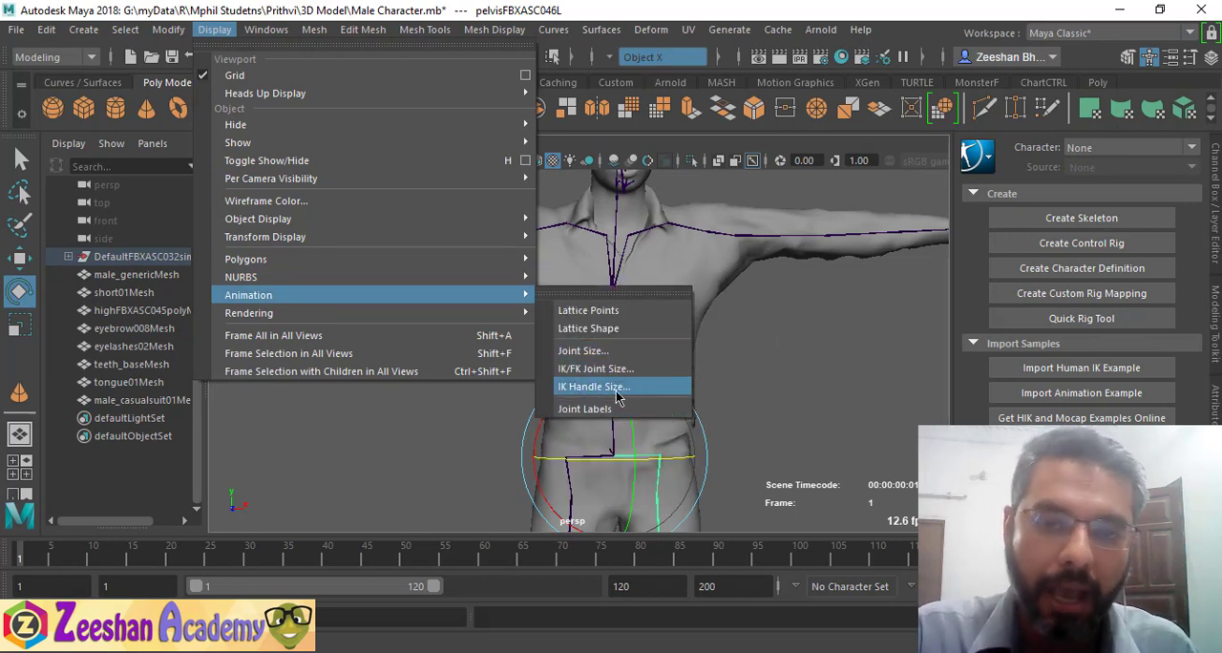
pyautogui.moveTo(583, 351)
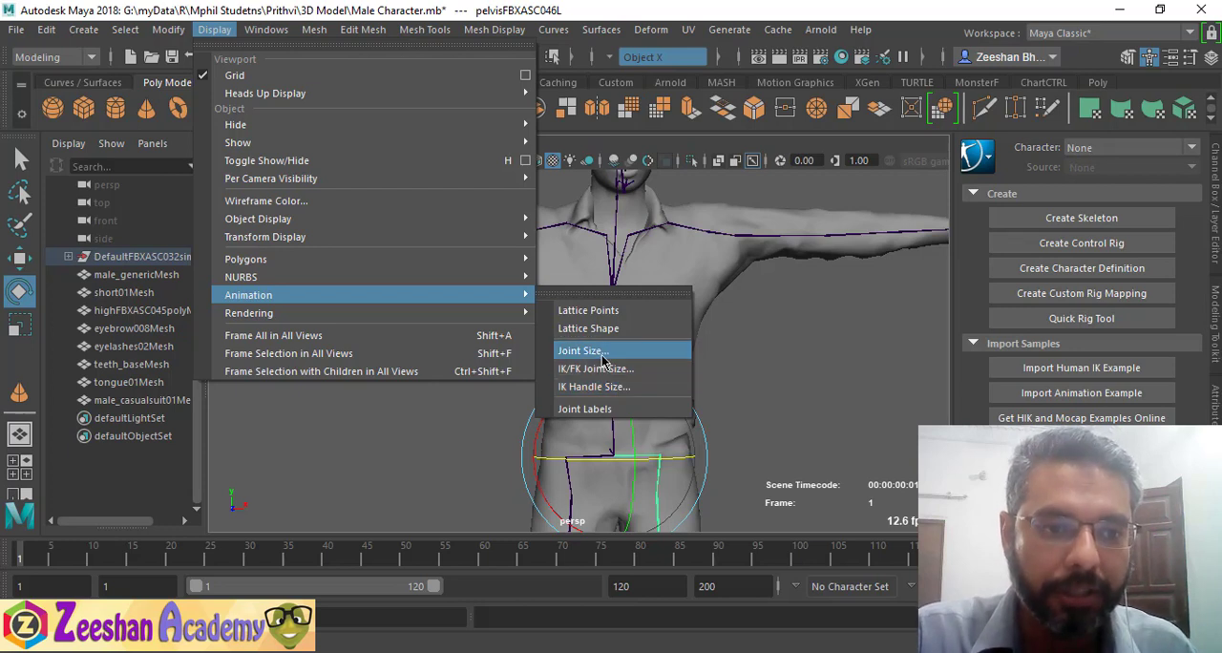
pyautogui.moveTo(473, 294)
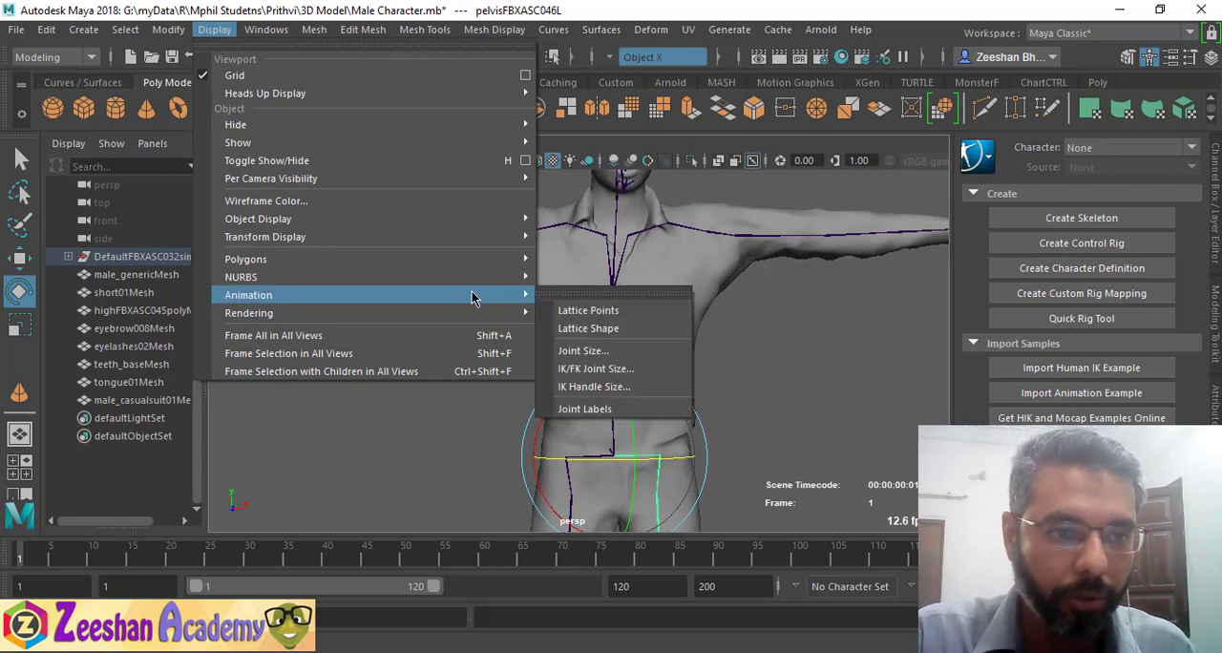
pyautogui.click(583, 351)
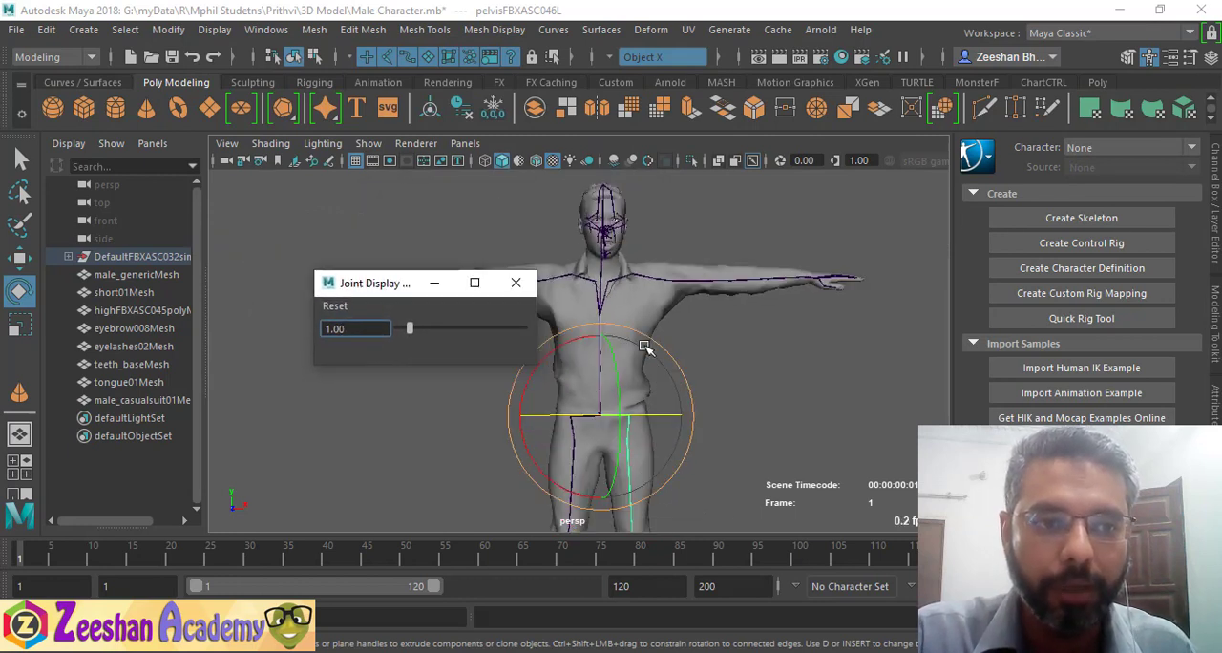
# Step: Slide the joint display size through maximum and minimum, settling at about 6.40
pyautogui.moveTo(408, 328); pyautogui.dragTo(423, 328)
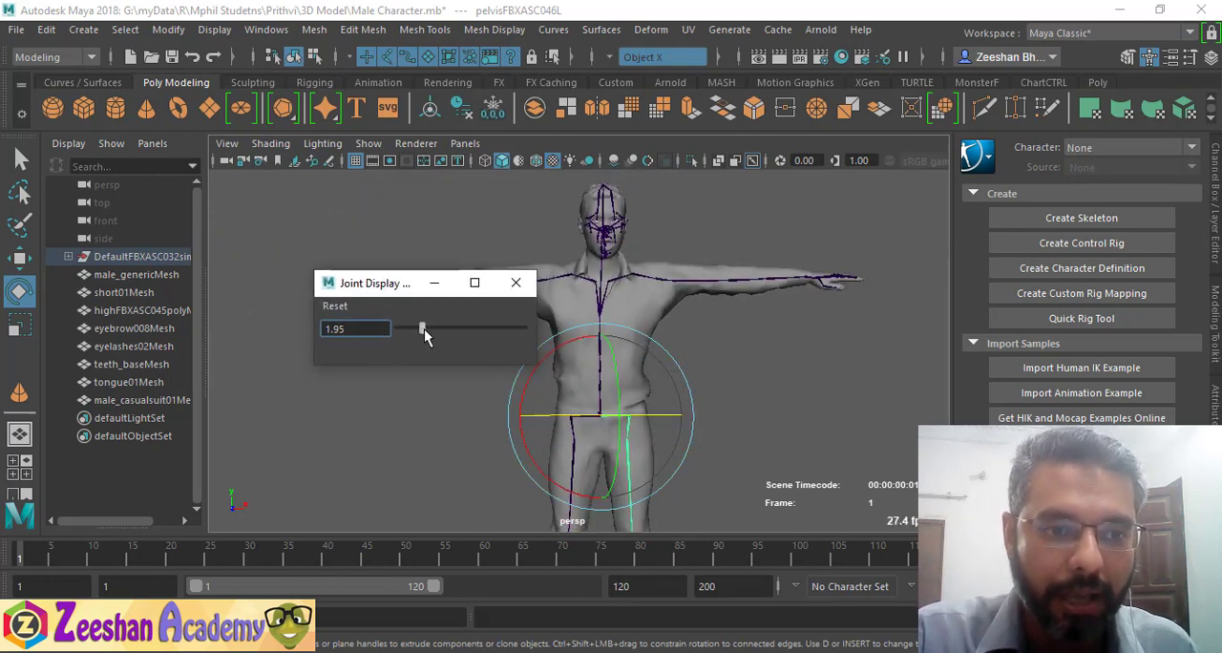
pyautogui.moveTo(424, 328); pyautogui.dragTo(492, 328)
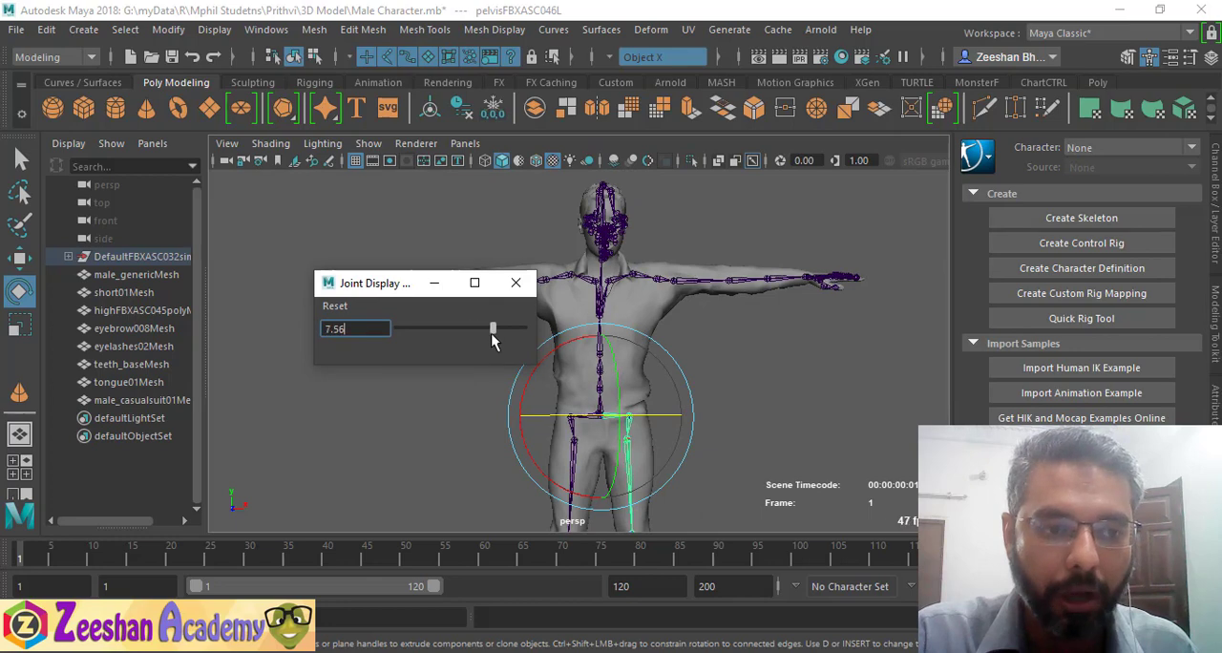
pyautogui.moveTo(492, 328); pyautogui.dragTo(523, 329)
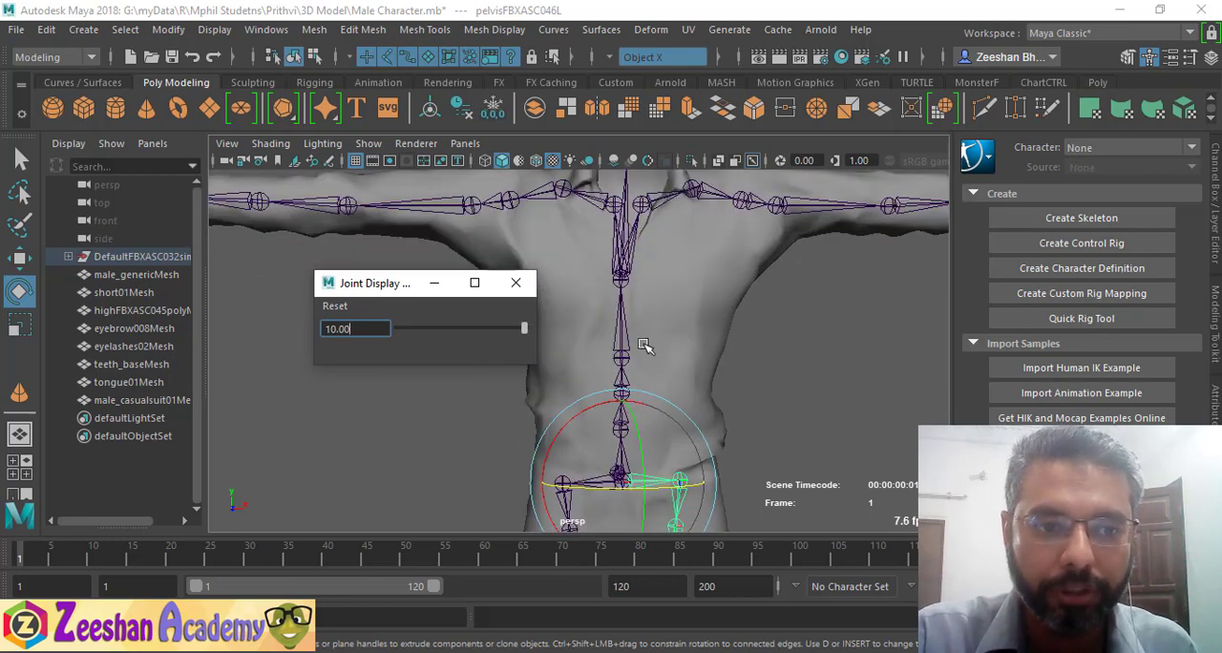
pyautogui.moveTo(523, 328); pyautogui.dragTo(479, 328)
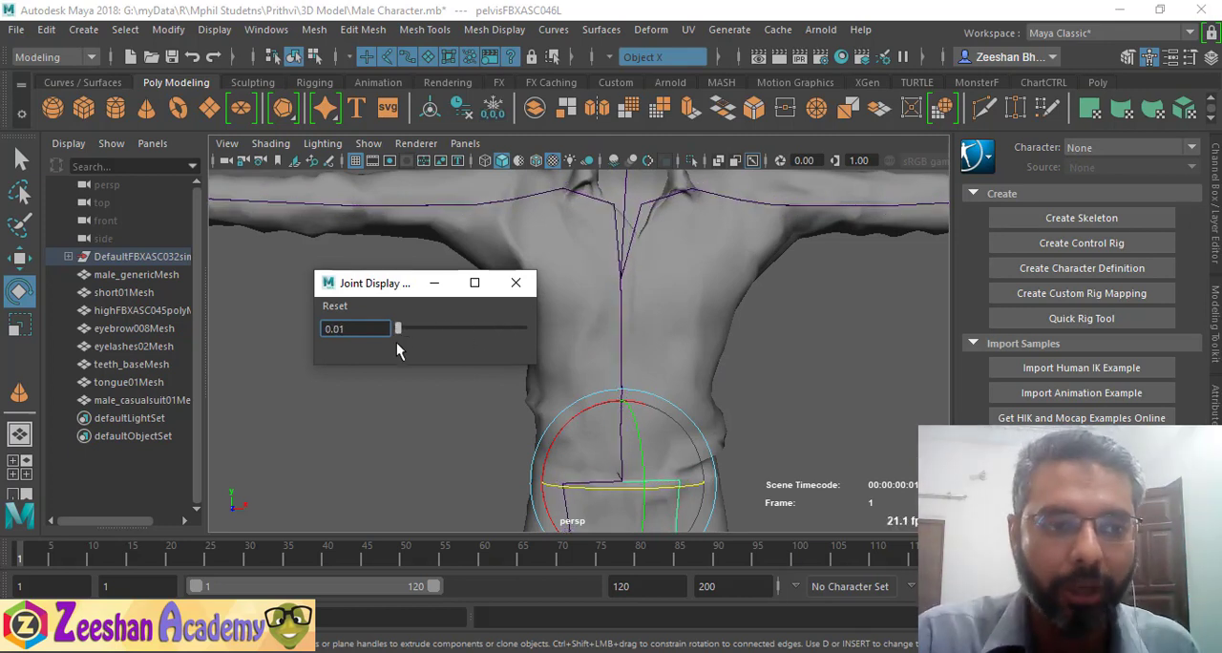
pyautogui.moveTo(397, 328); pyautogui.dragTo(412, 328)
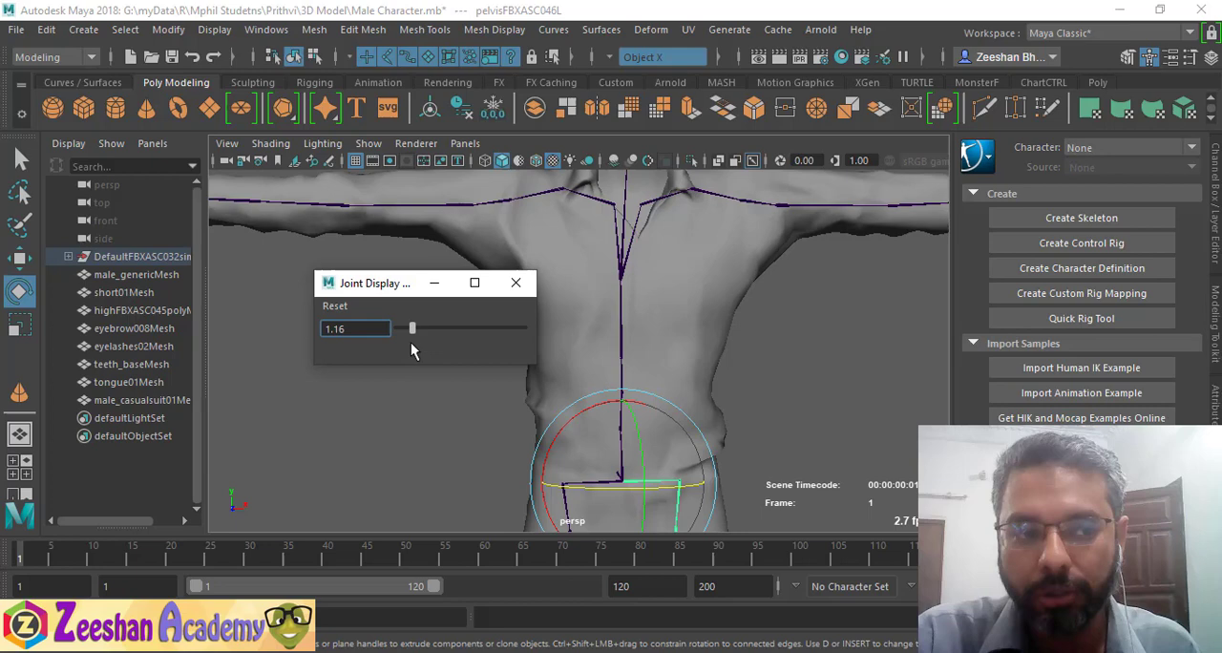
pyautogui.moveTo(413, 329); pyautogui.dragTo(397, 328)
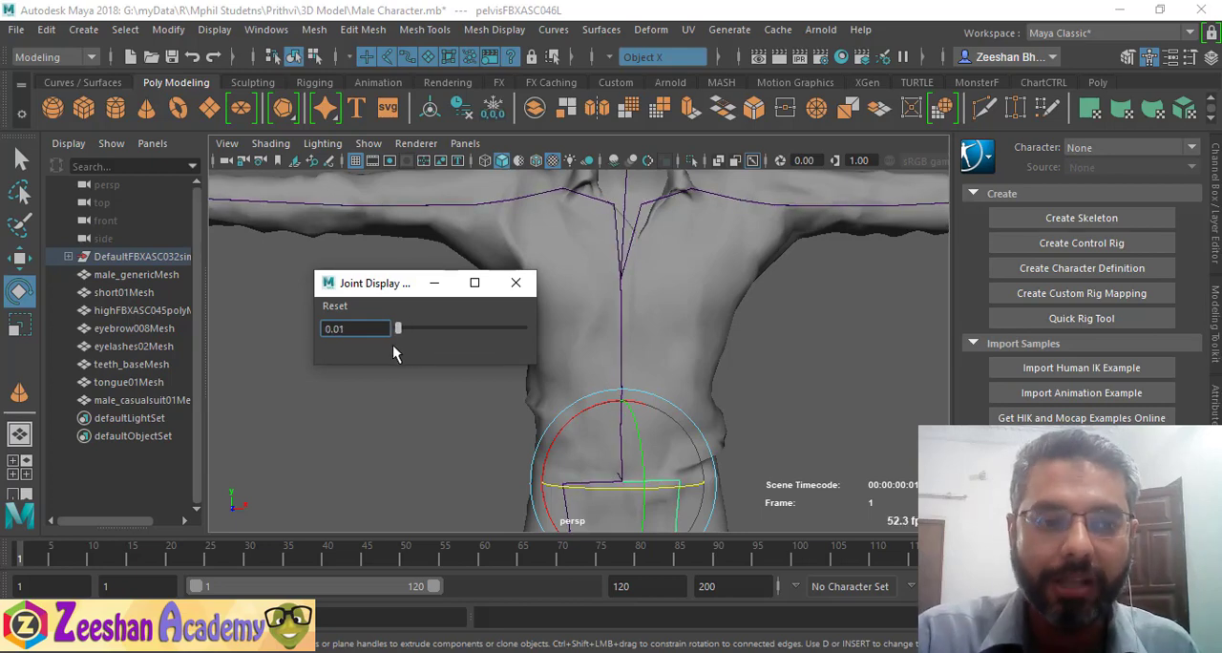
pyautogui.moveTo(397, 328); pyautogui.dragTo(479, 328)
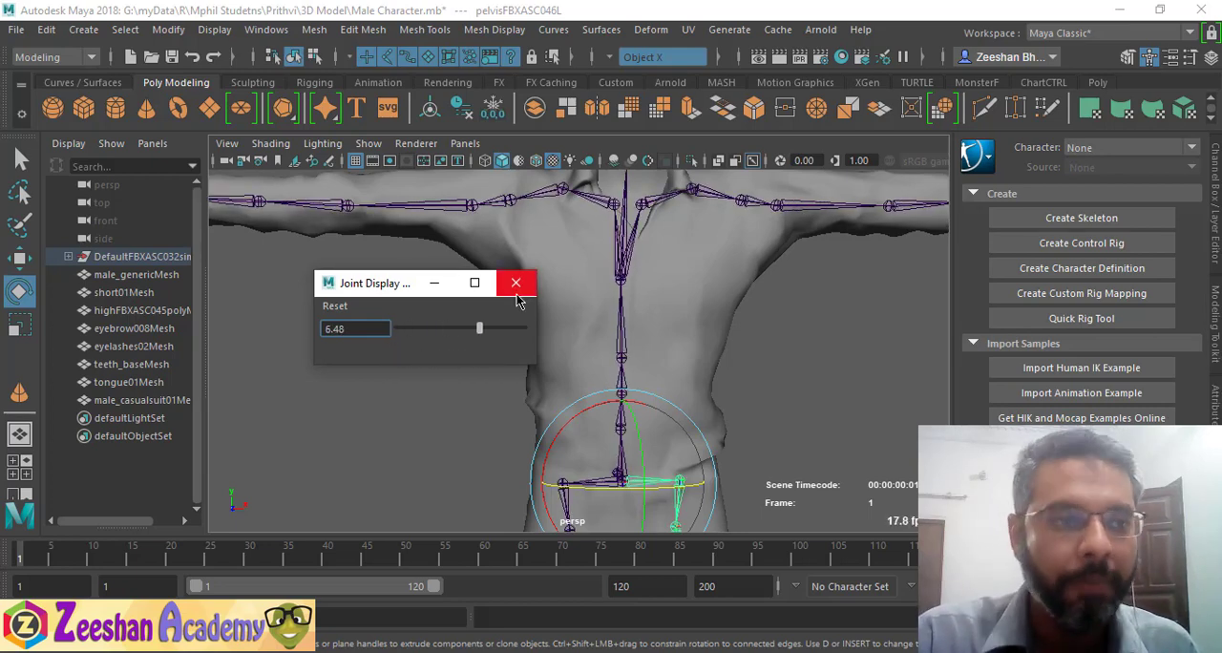
pyautogui.click(267, 30)
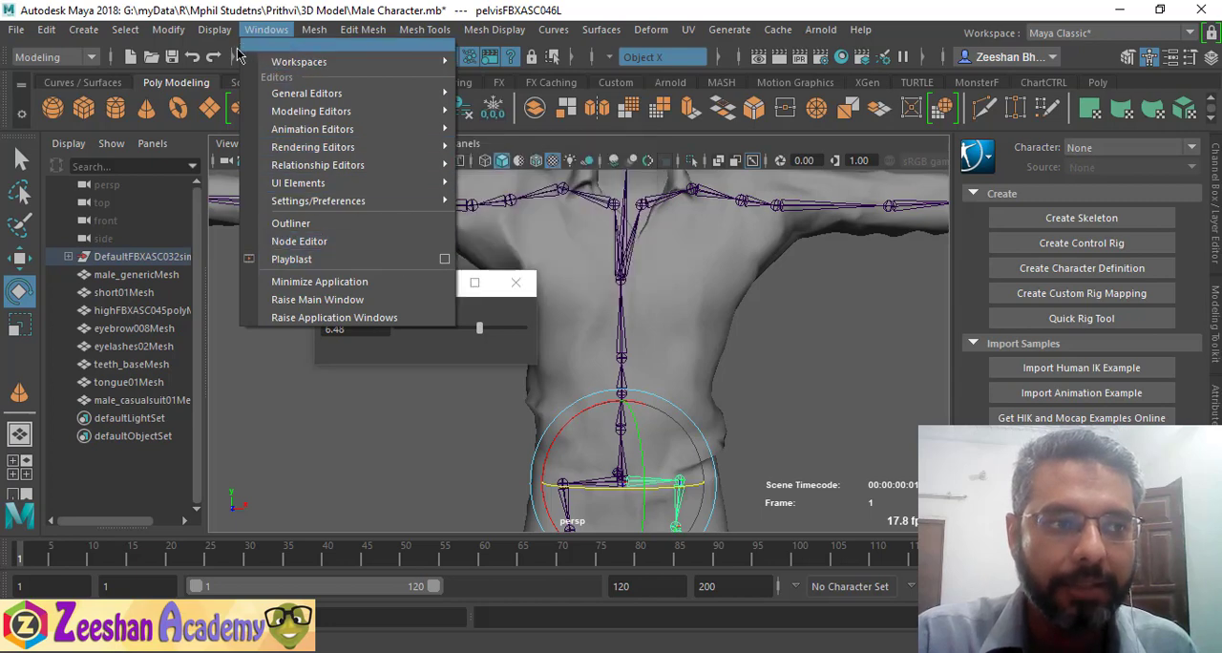
# Step: Bring up the IK/FK Joint Display Scale dialog, showing 0.50
pyautogui.click(213, 30)
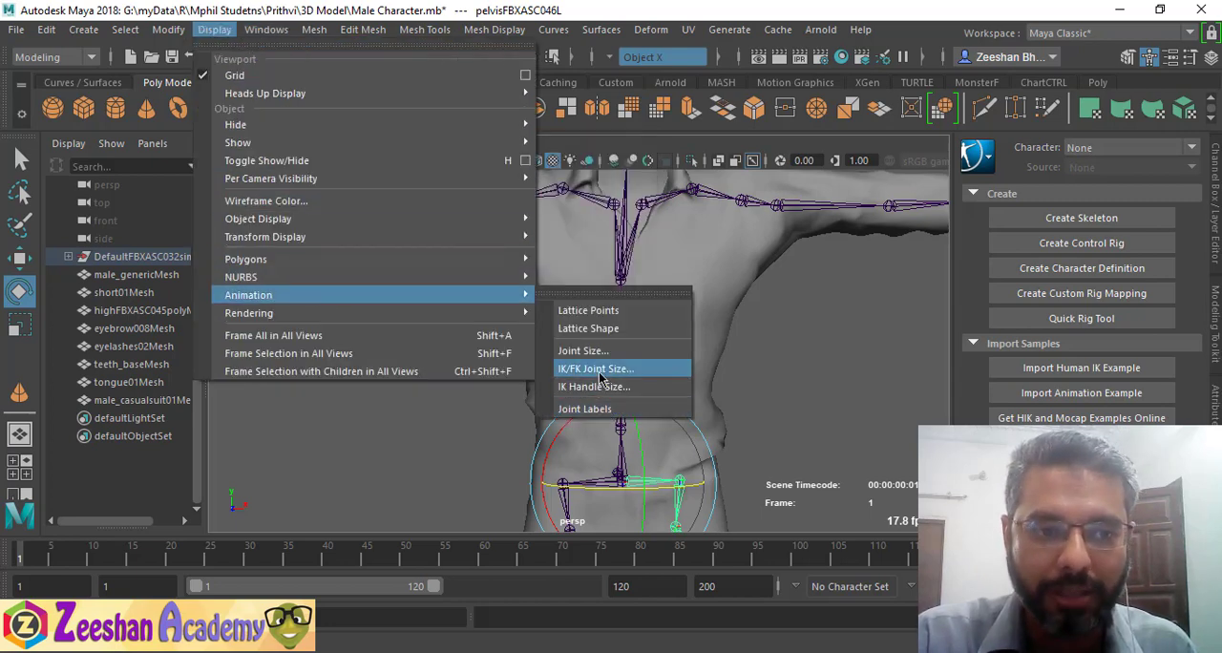
pyautogui.click(595, 368)
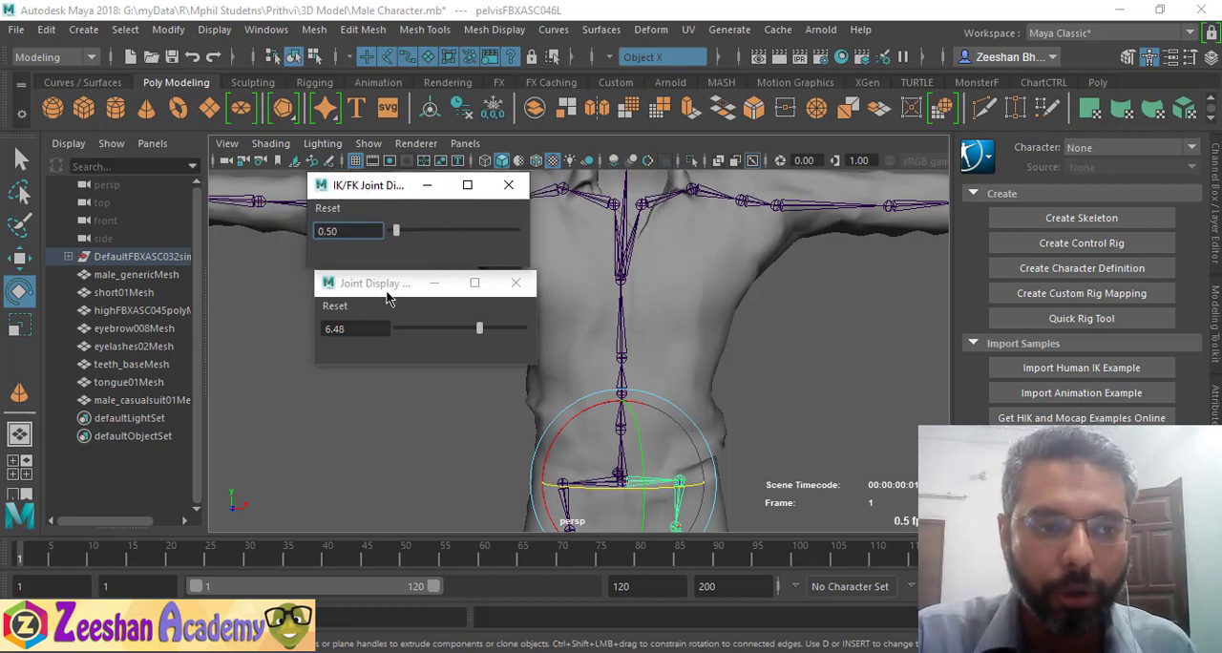
pyautogui.click(214, 29)
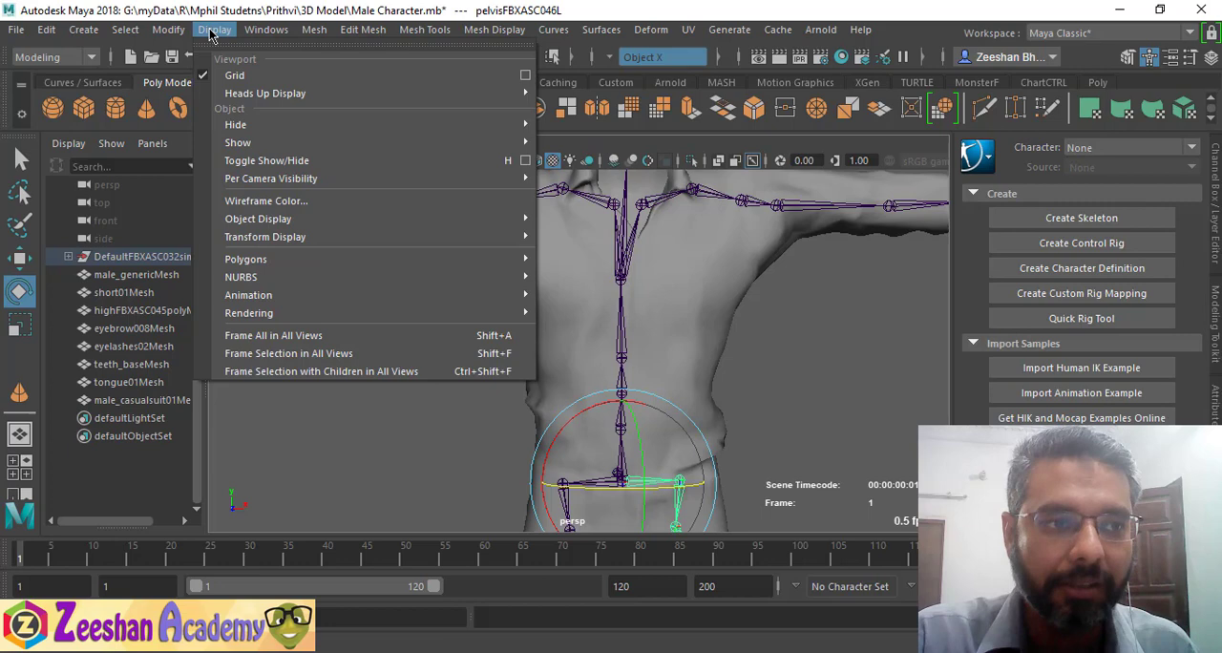
# Step: Browse Modify briefly, then bring the Joint Display Scale dialog back up beside it
pyautogui.click(168, 31)
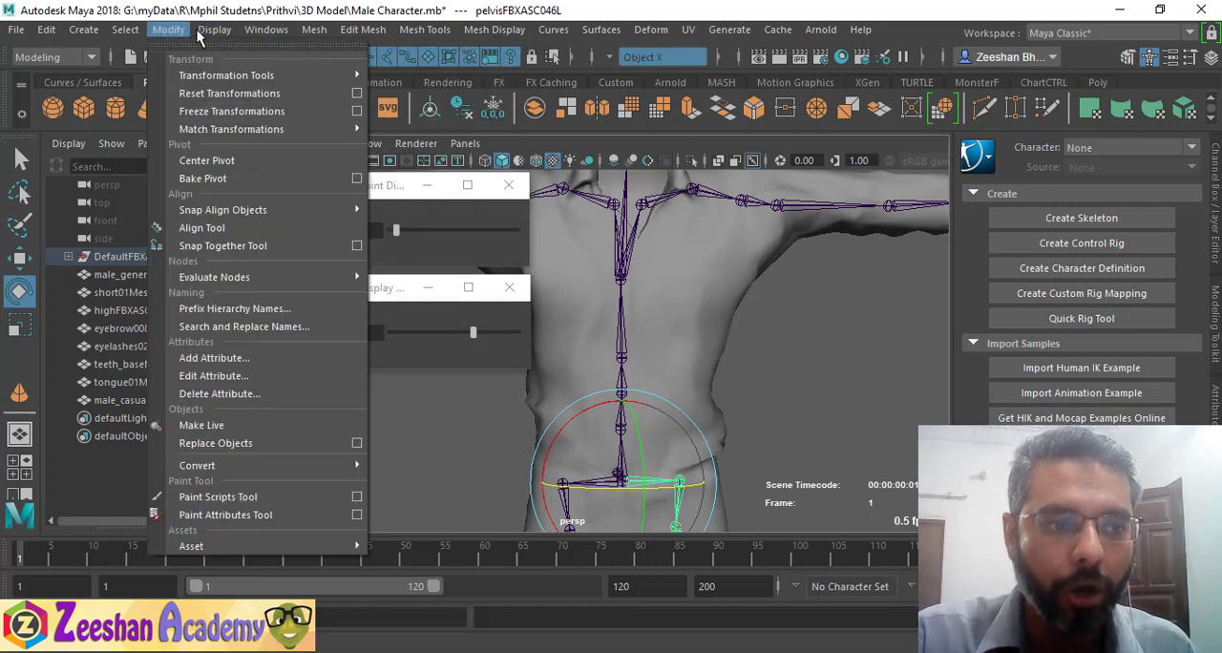
pyautogui.click(214, 30)
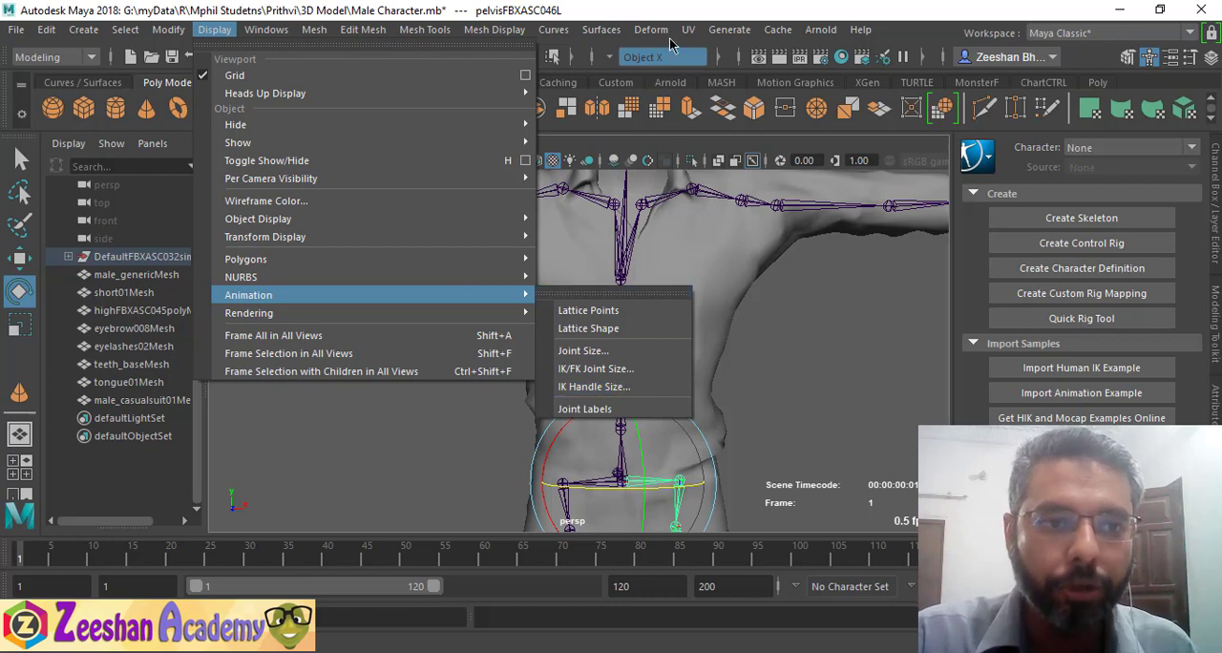
pyautogui.click(583, 351)
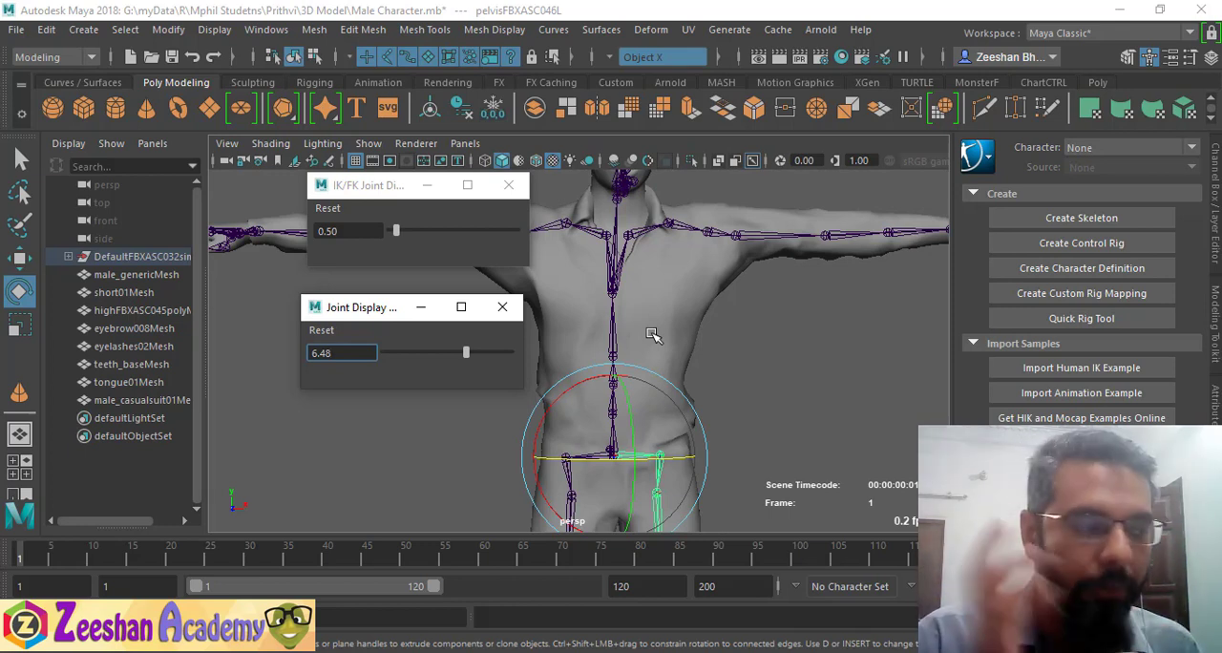
# Step: Push joint display size up to 50, then settle it at about 9.36
pyautogui.click(340, 353)
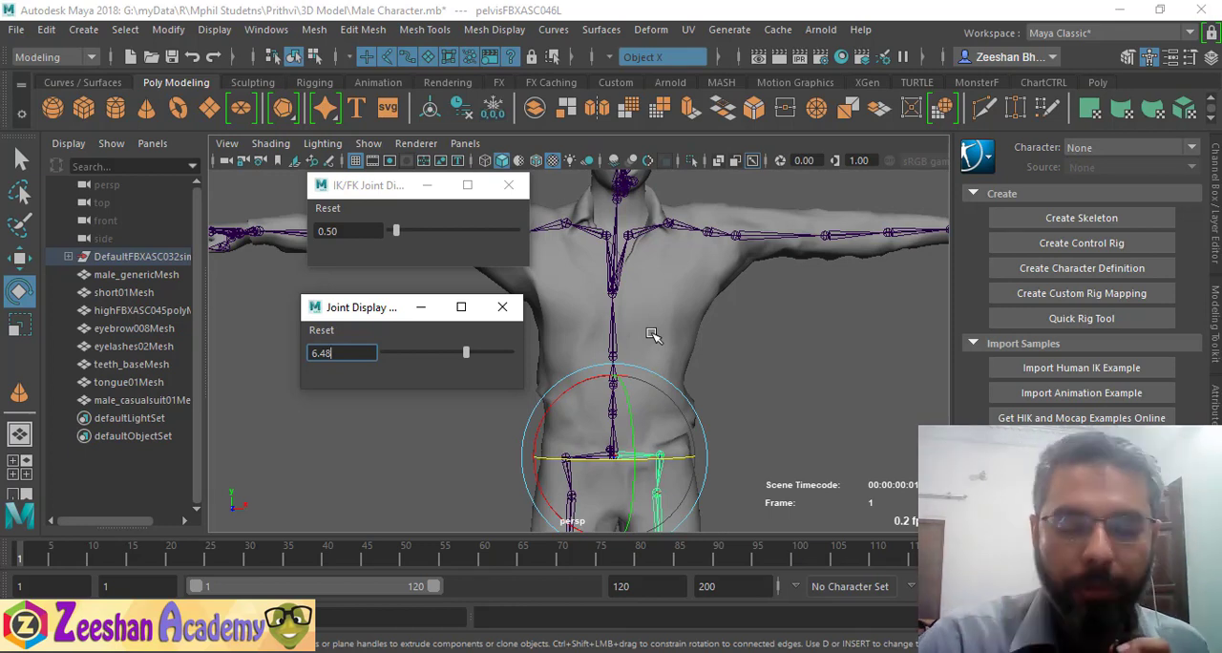
pyautogui.moveTo(443, 418)
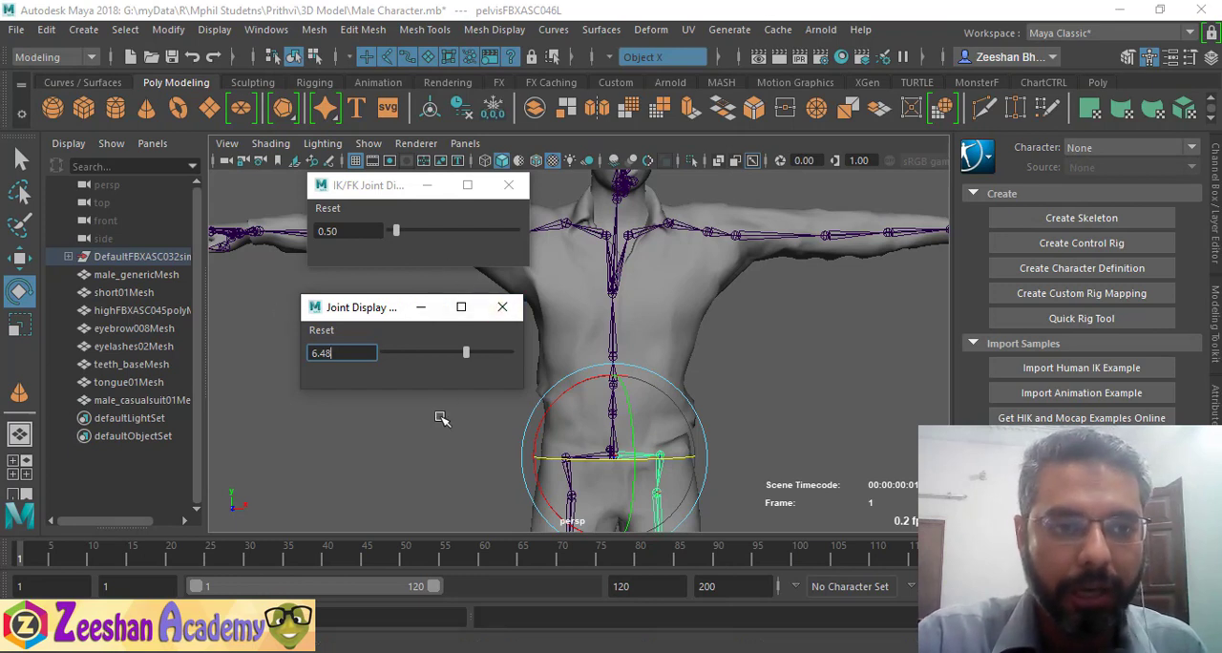
pyautogui.moveTo(465, 351); pyautogui.dragTo(485, 351)
pyautogui.write('50')
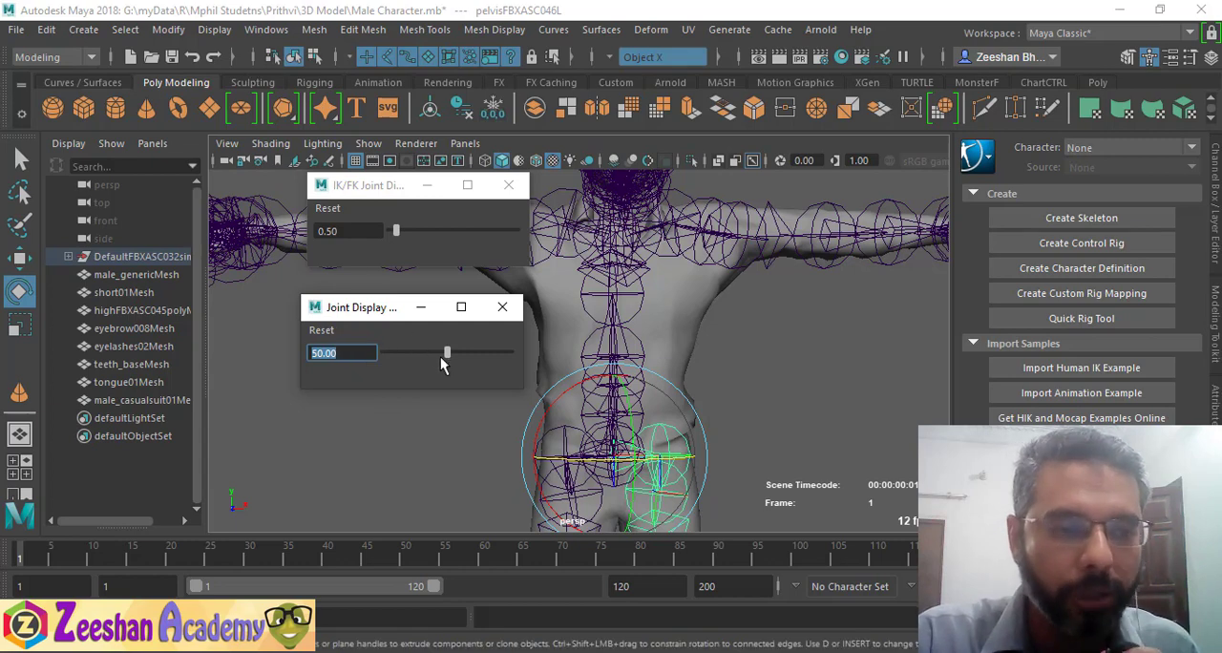
pyautogui.click(213, 31)
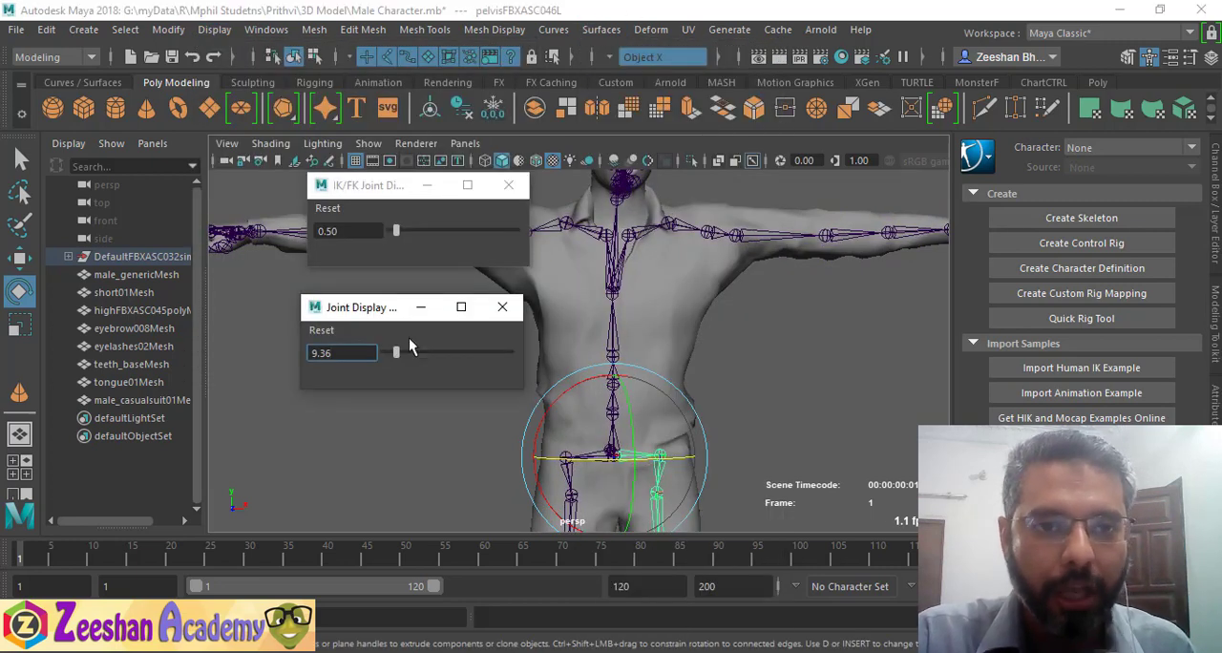
pyautogui.click(1098, 82)
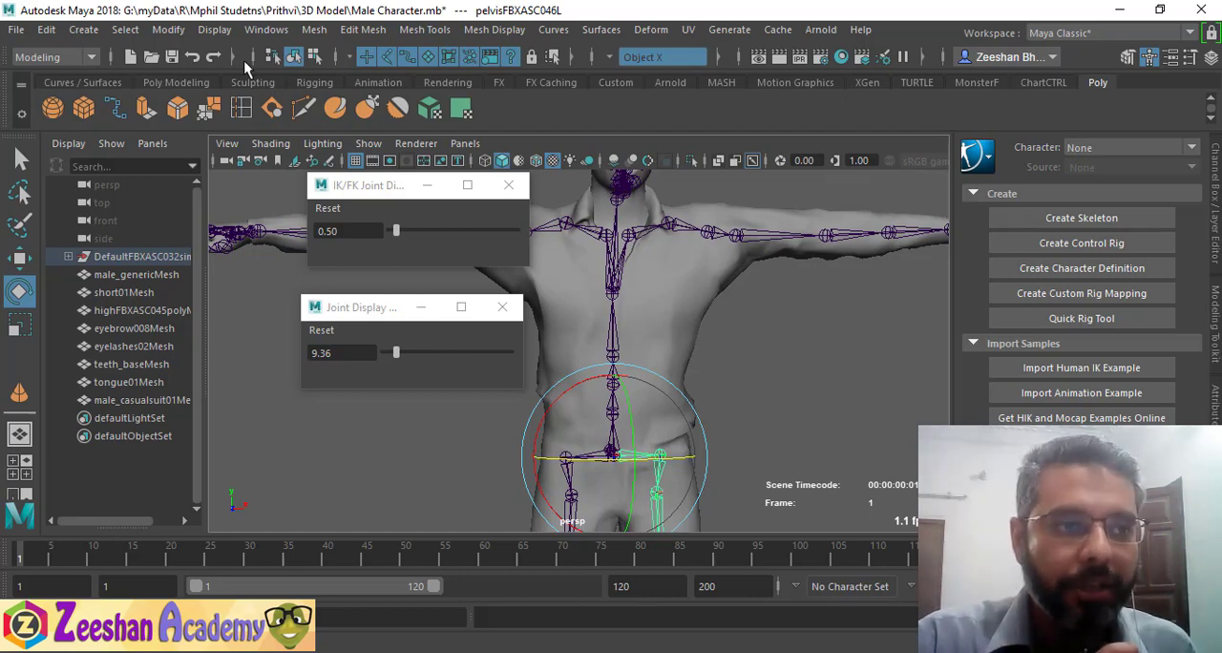
# Step: Show the Display > Animation list with Joint Size, IK/FK Joint Size and IK Handle Size
pyautogui.click(213, 31)
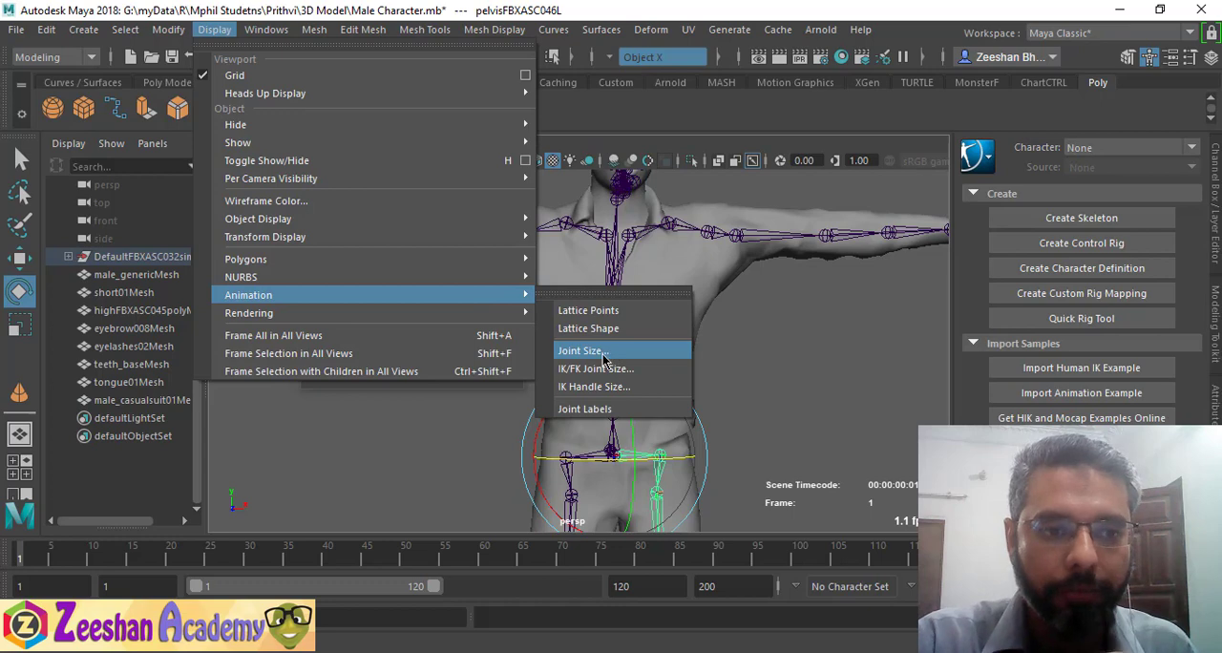
pyautogui.moveTo(267, 200)
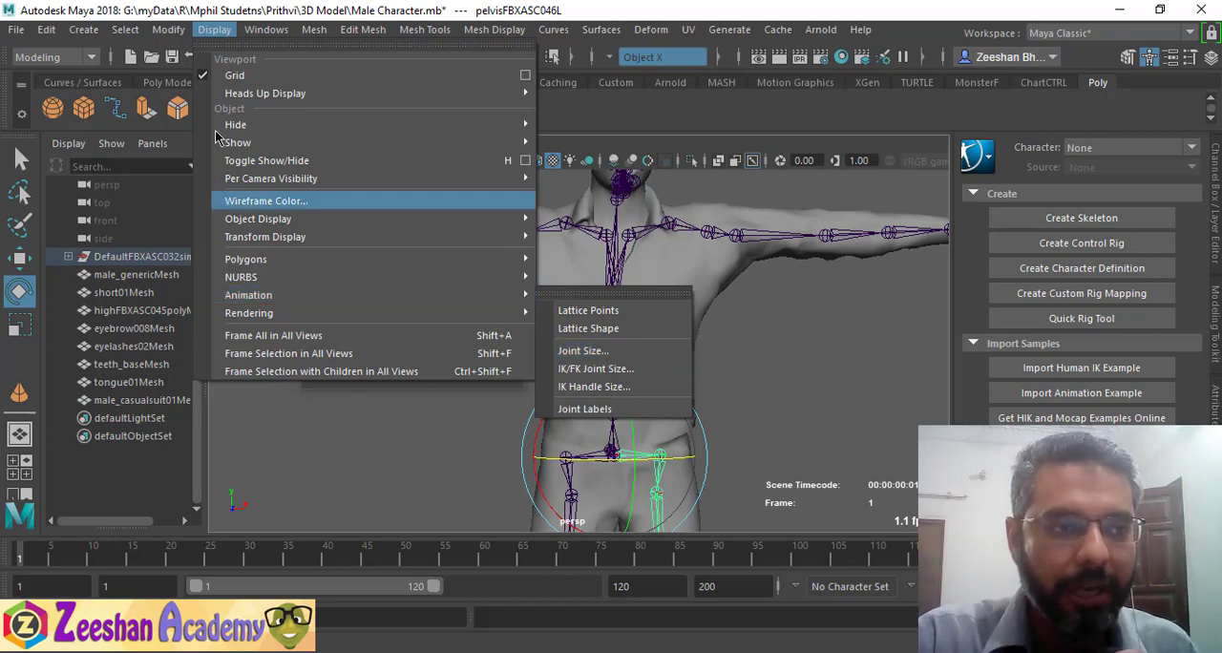